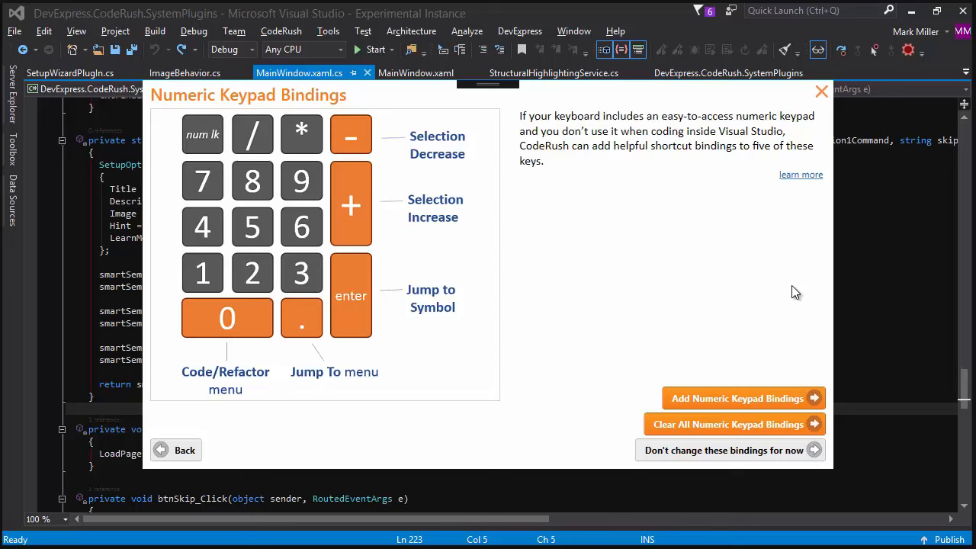
pyautogui.moveTo(455, 157)
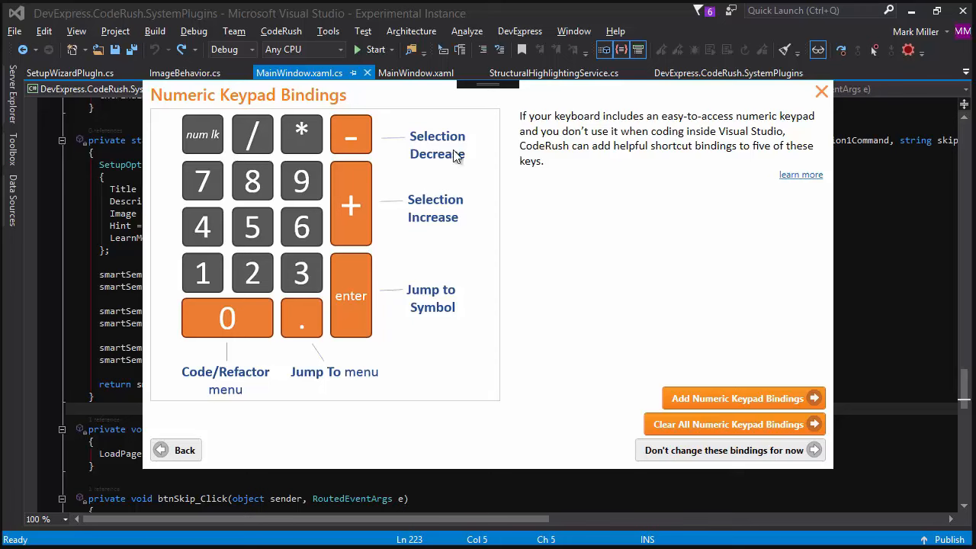
pyautogui.moveTo(244, 252)
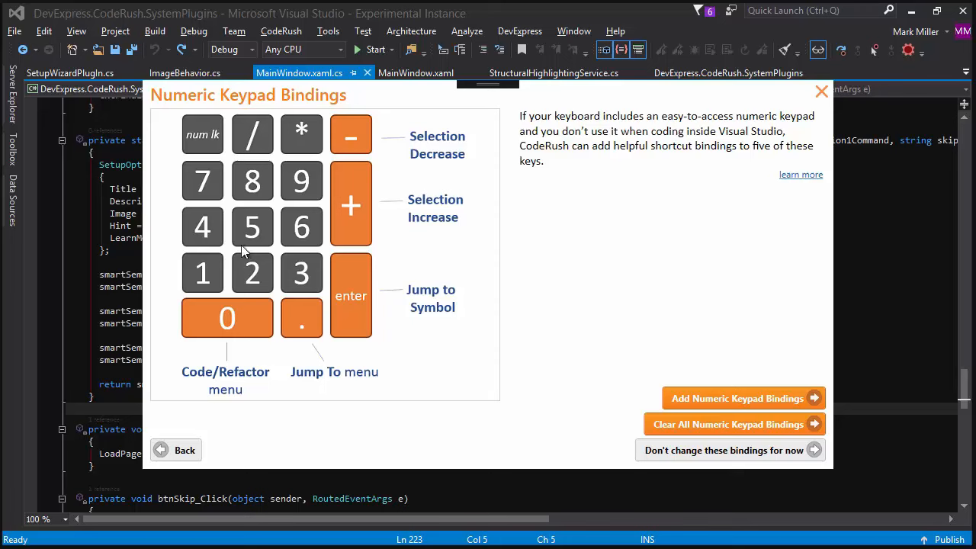
pyautogui.moveTo(365, 338)
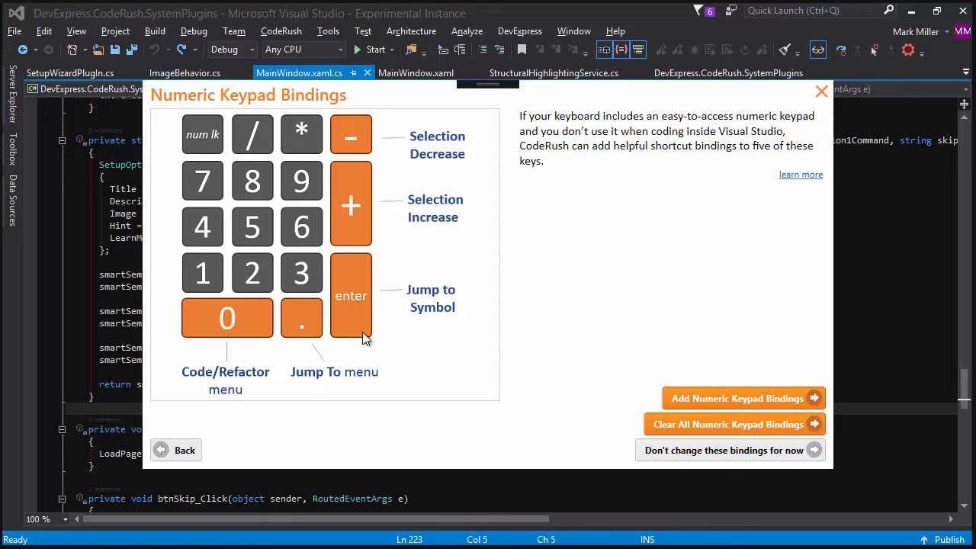
pyautogui.moveTo(366, 107)
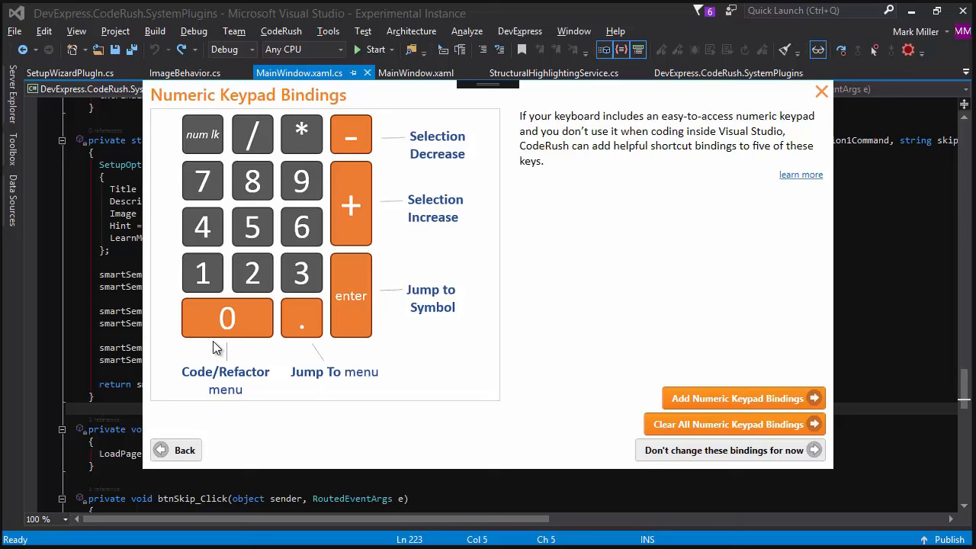
pyautogui.moveTo(323, 305)
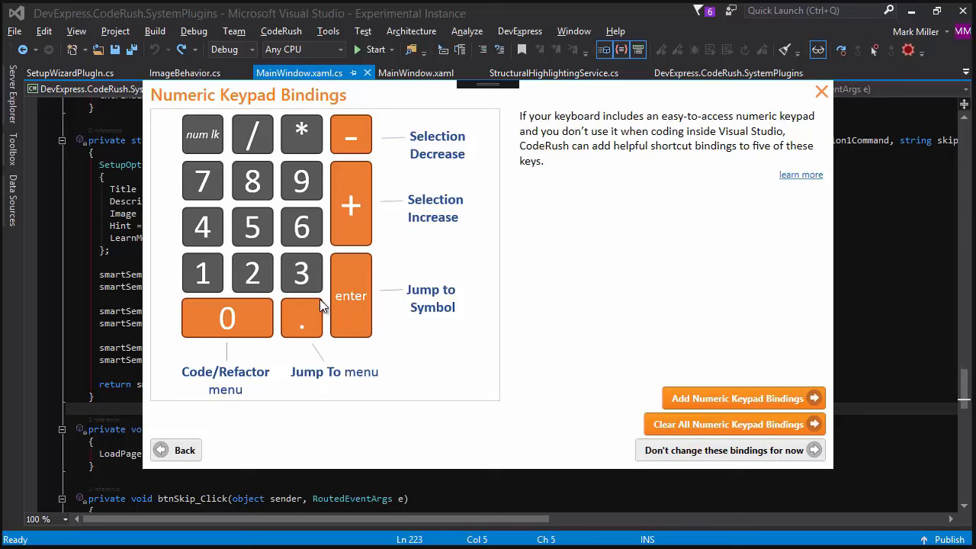
pyautogui.moveTo(337, 338)
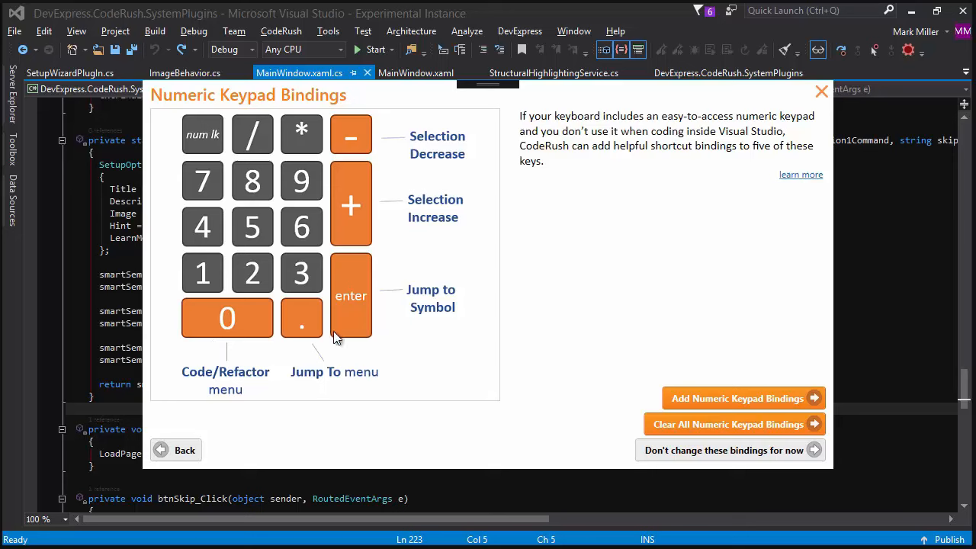
pyautogui.moveTo(231, 344)
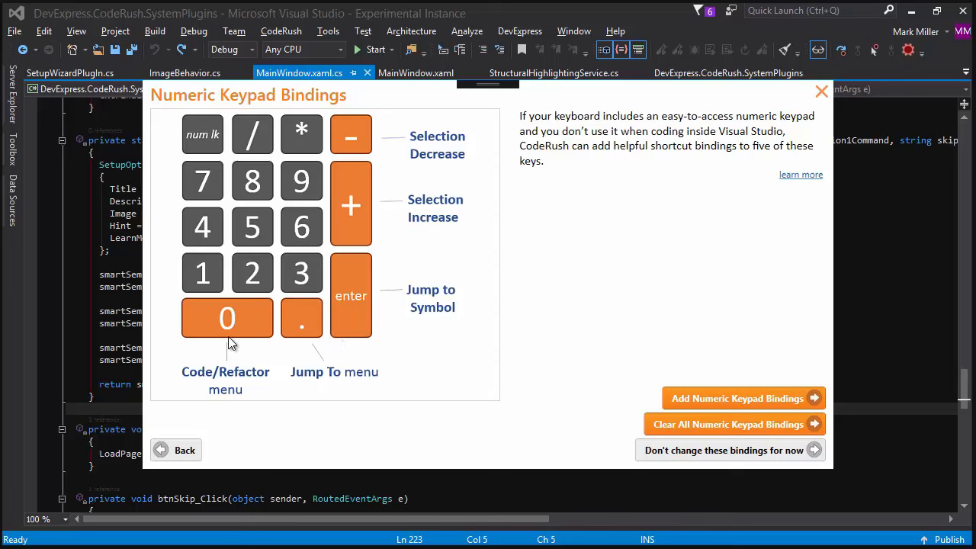
pyautogui.moveTo(259, 324)
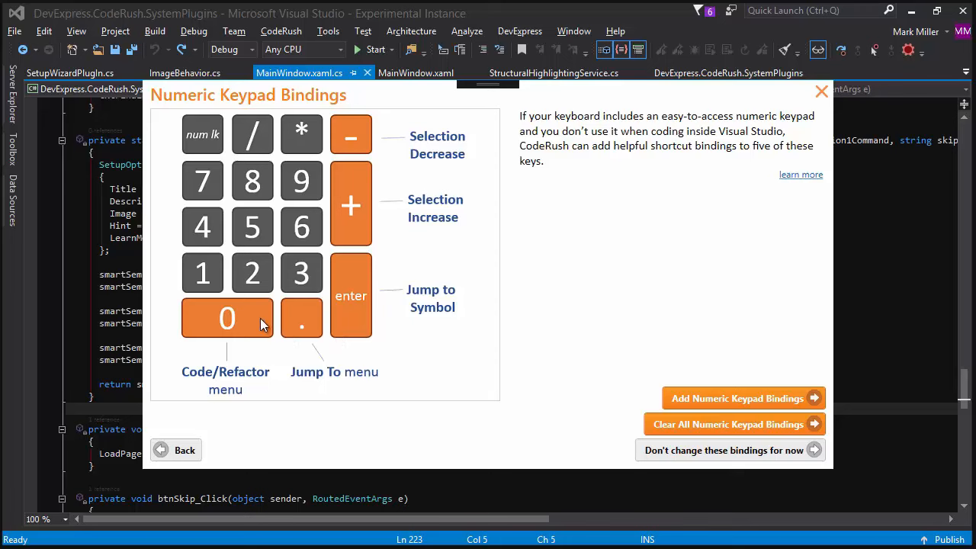
pyautogui.moveTo(318, 329)
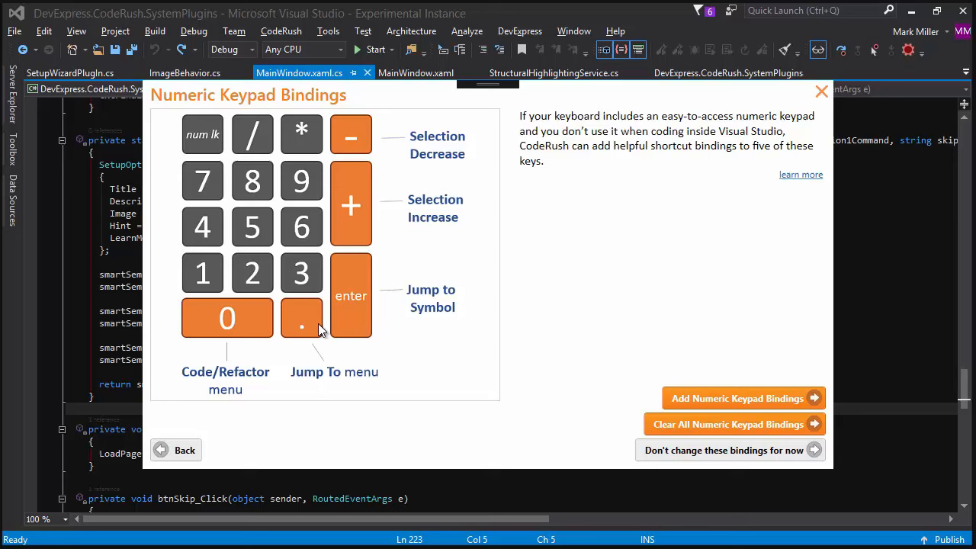
pyautogui.moveTo(225, 342)
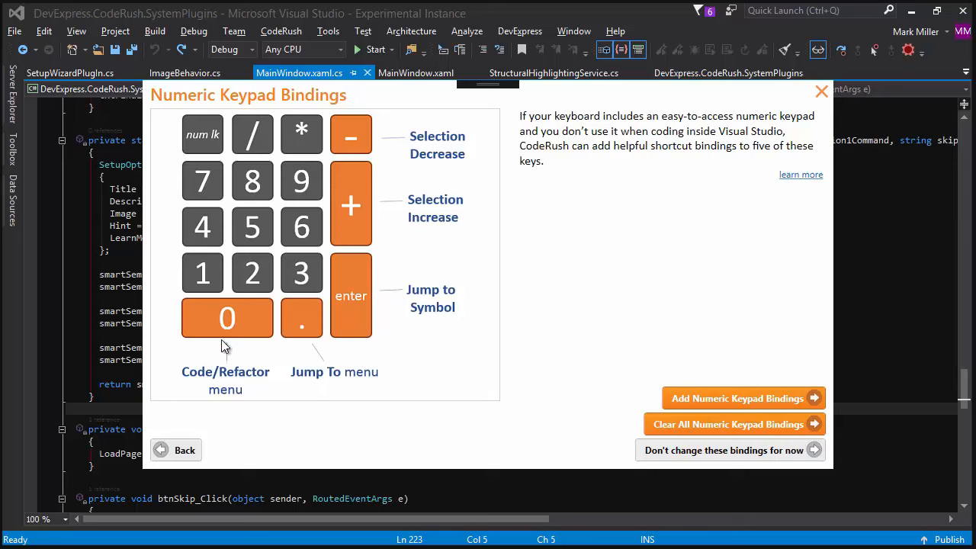
pyautogui.moveTo(319, 341)
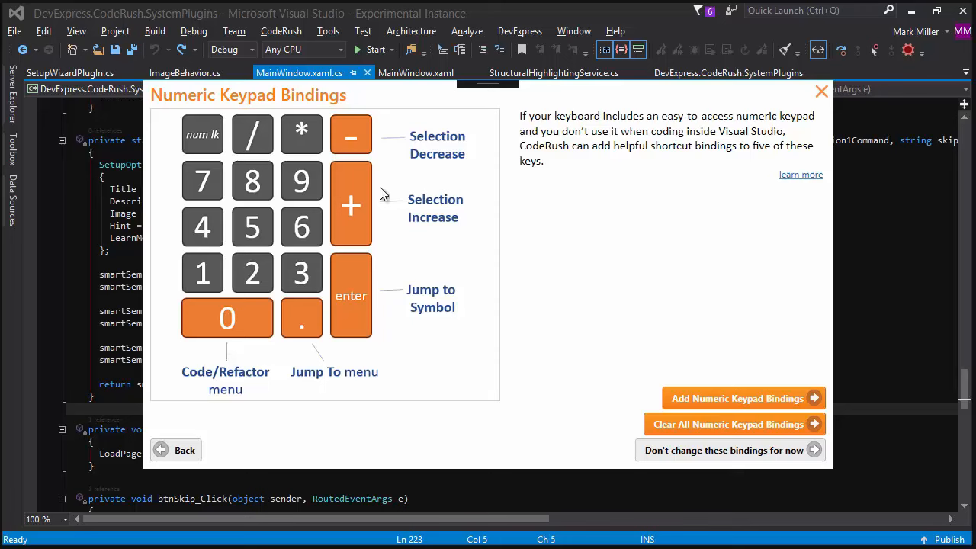
pyautogui.moveTo(775, 402)
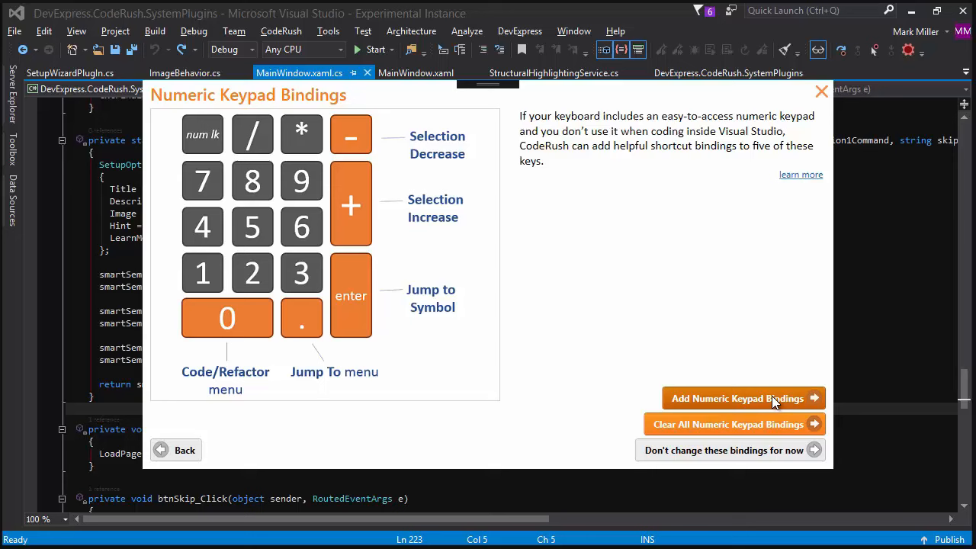
pyautogui.moveTo(366, 140)
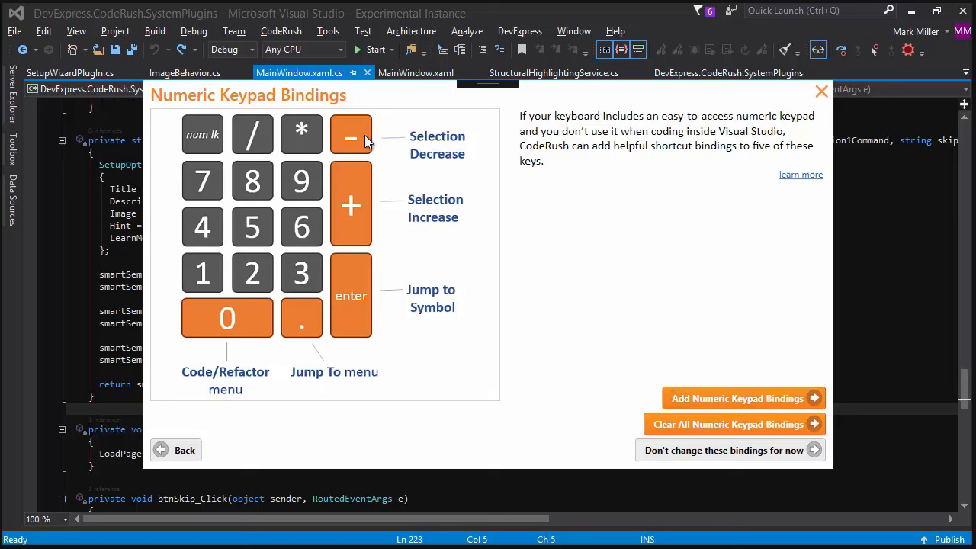
pyautogui.moveTo(381, 119)
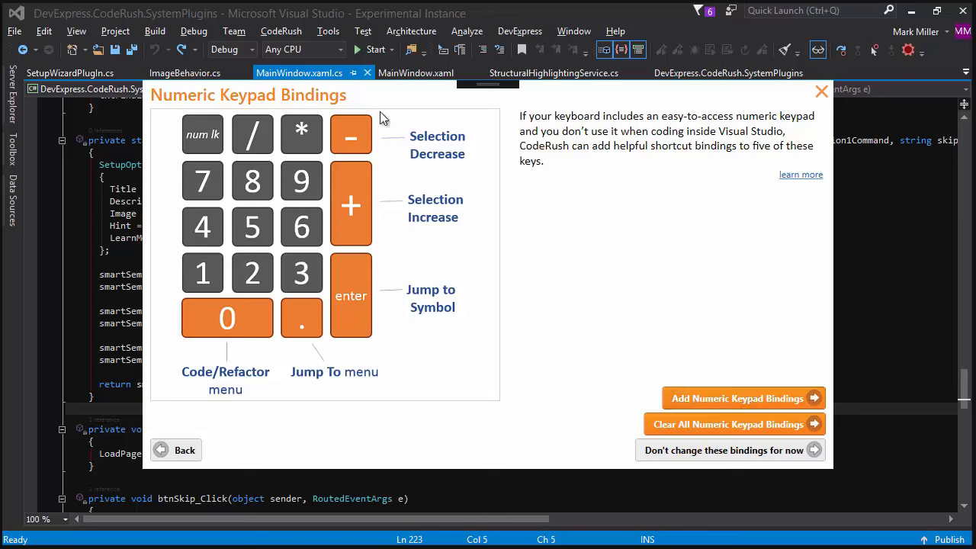
pyautogui.moveTo(359, 226)
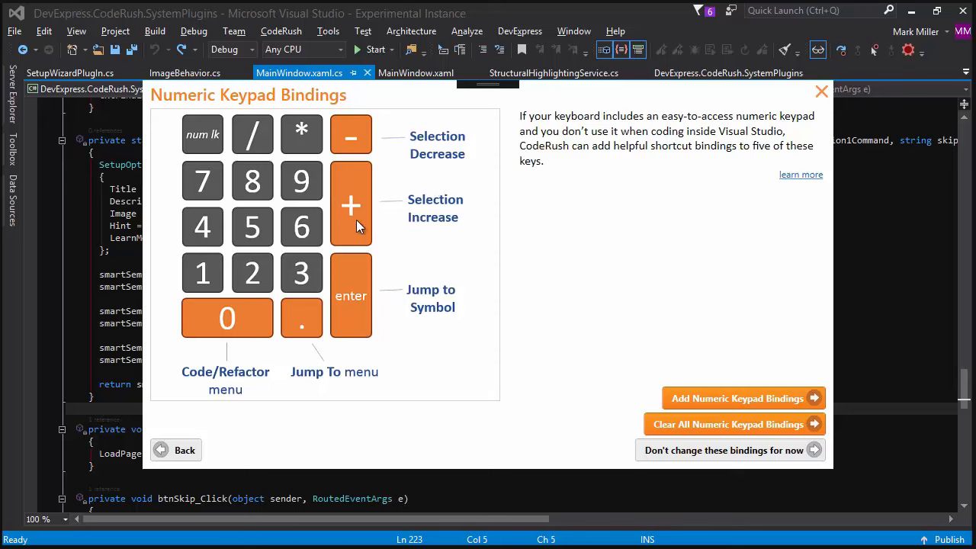
pyautogui.moveTo(369, 312)
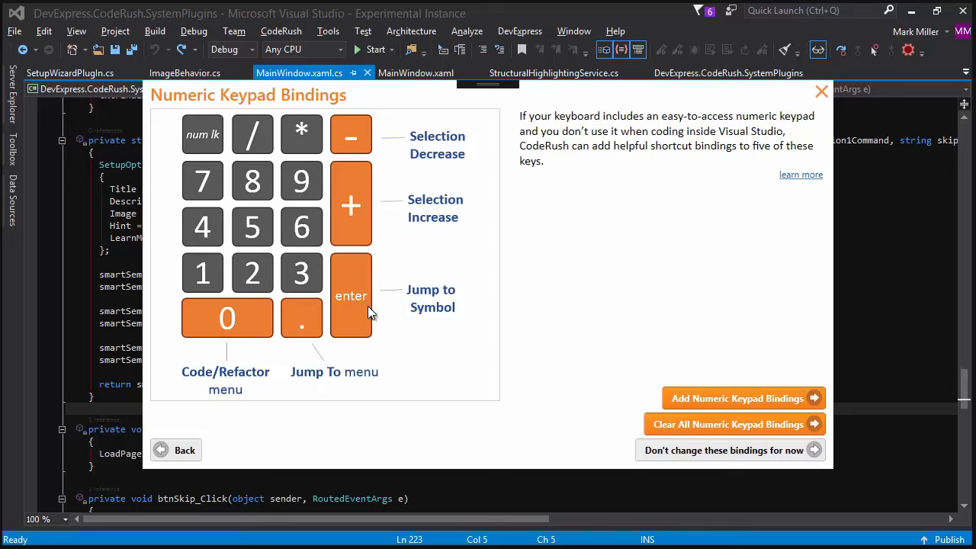
pyautogui.moveTo(374, 363)
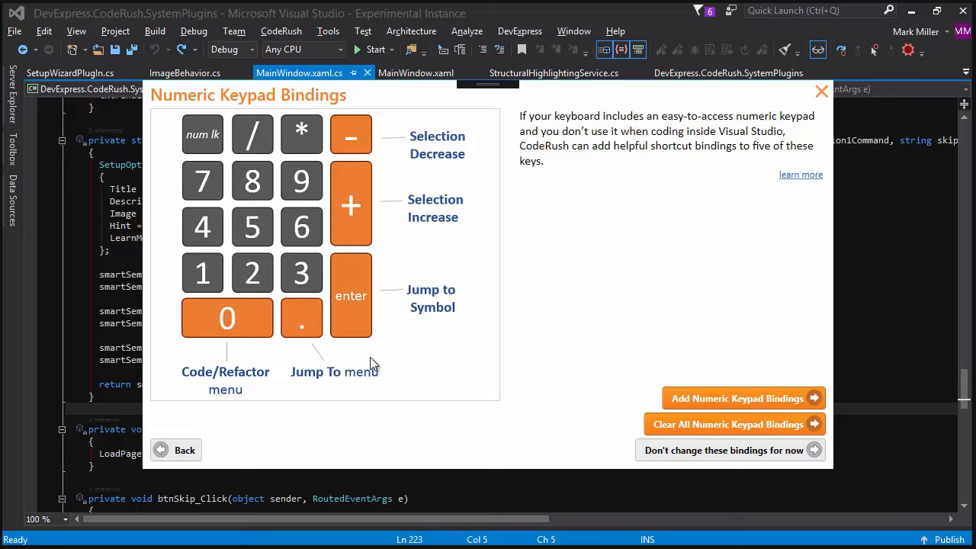
pyautogui.moveTo(302, 320)
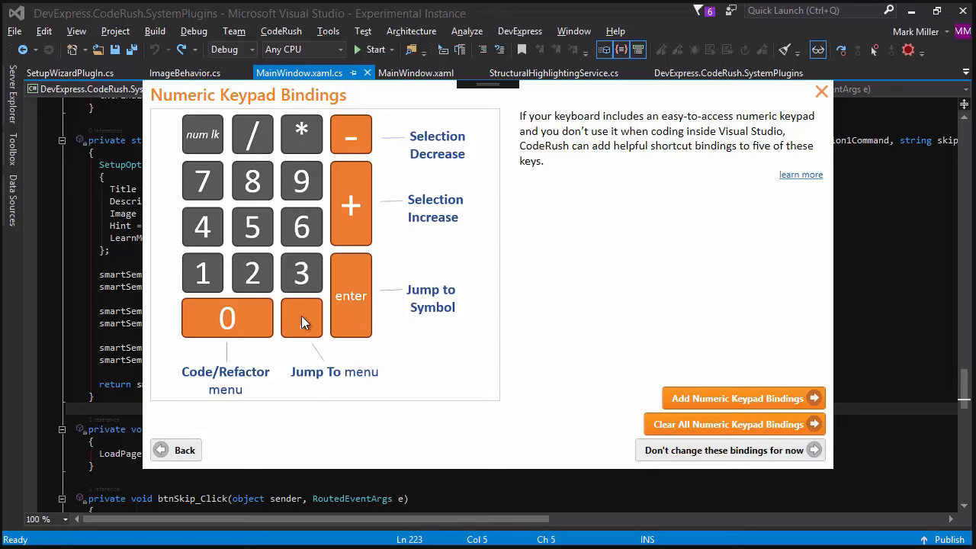
pyautogui.moveTo(295, 339)
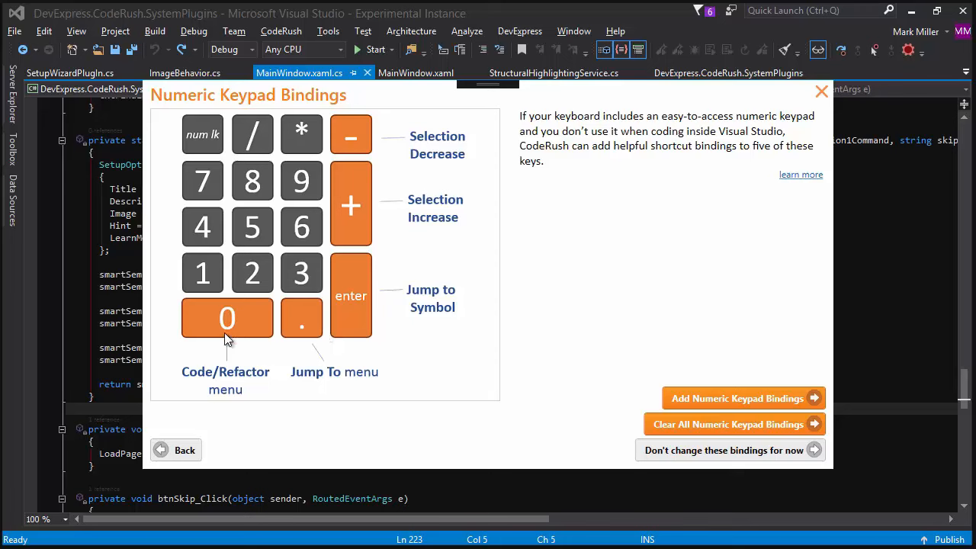
pyautogui.moveTo(223, 330)
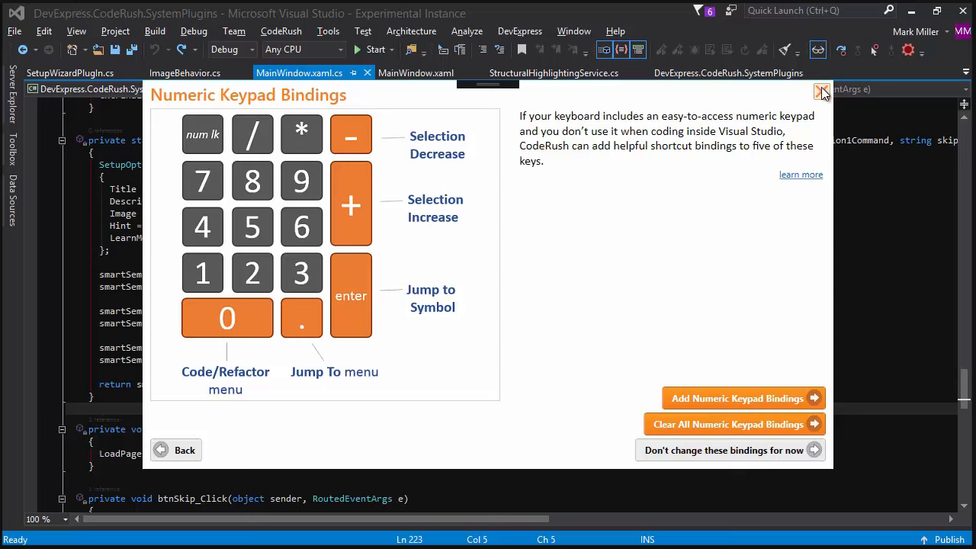
# Close the keypad bindings page, try the selection grow/shrink keys, and scroll to linkLearnMore_RequestNavigate.
pyautogui.click(822, 89)
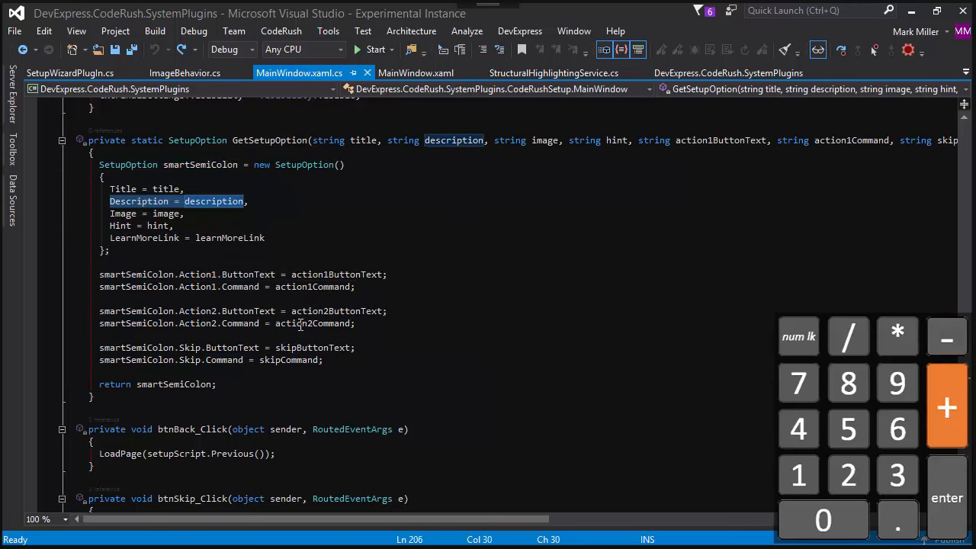
pyautogui.moveTo(99, 165); pyautogui.dragTo(110, 250)
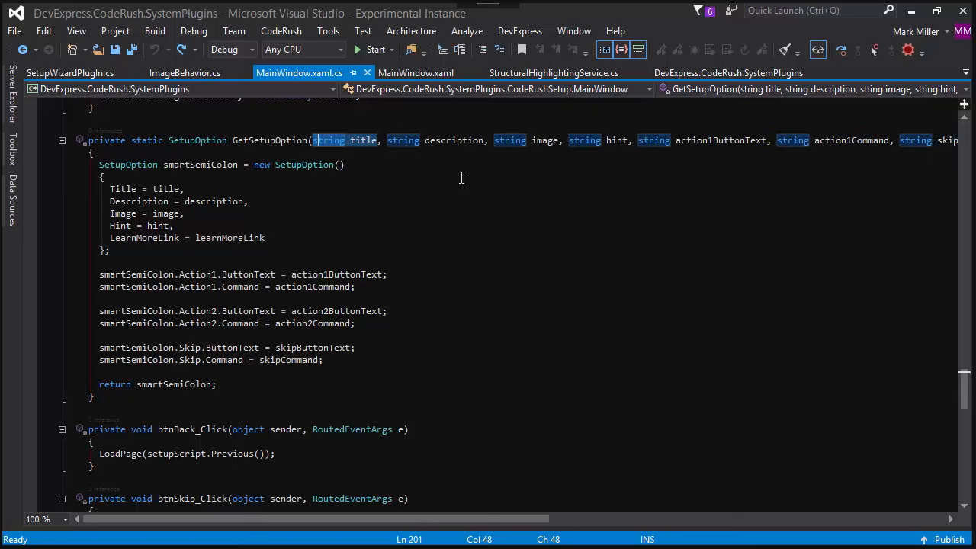
pyautogui.moveTo(418, 208)
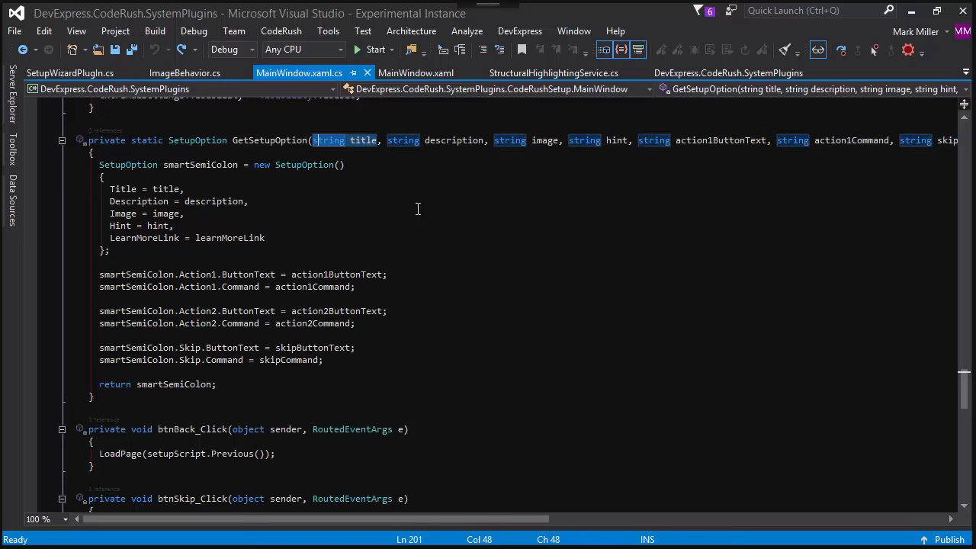
pyautogui.scroll(-3)
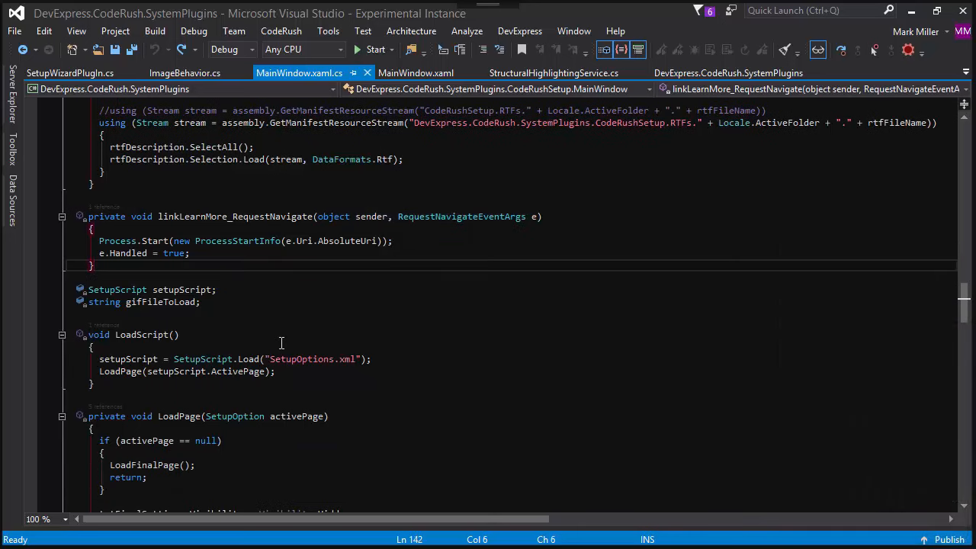
# Place the caret after 'e.Handled = true;' and launch CodeRush Jump to Symbol with Num Enter.
pyautogui.click(189, 253)
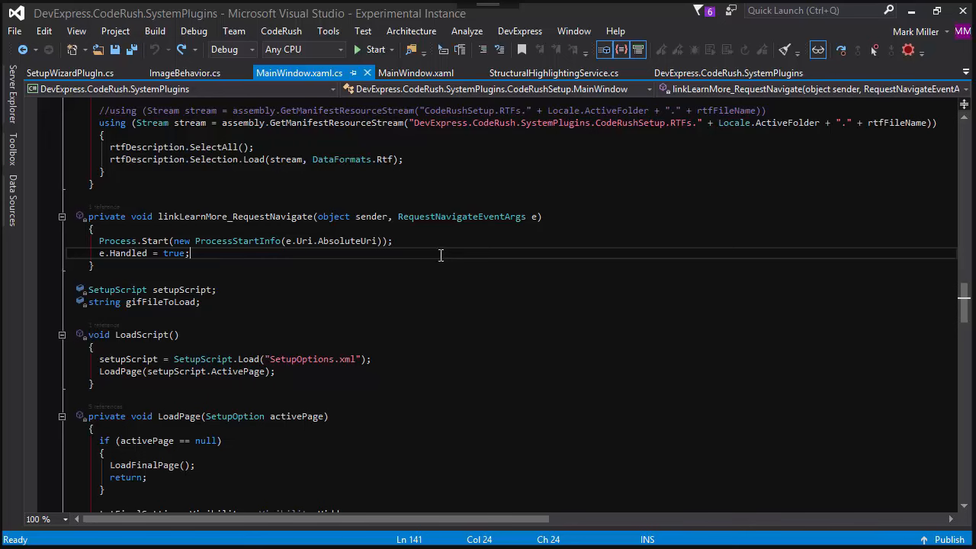
pyautogui.moveTo(99, 241); pyautogui.dragTo(189, 253)
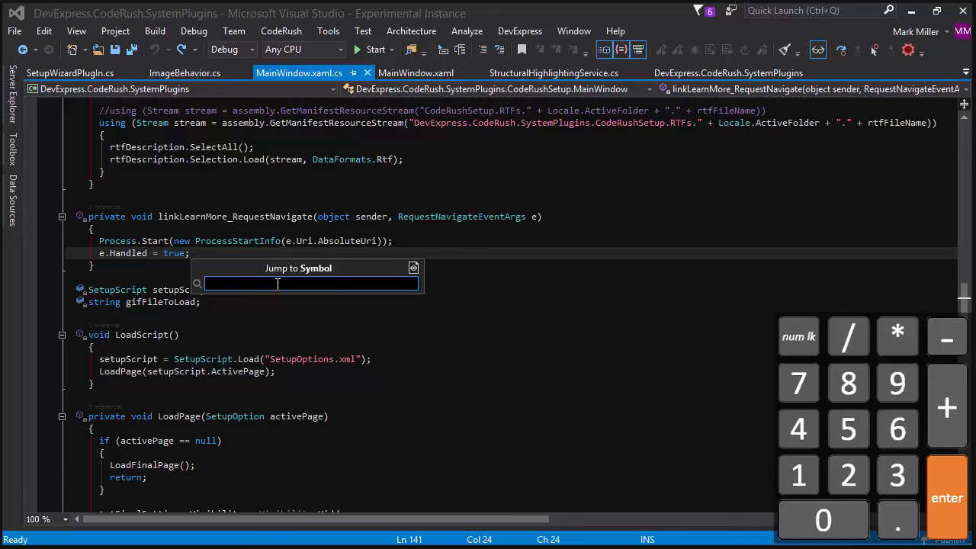
# Search Jump to Symbol for GetOptionPageTypes, navigate to it, then return to MainWindow.xaml.cs.
pyautogui.write('na')
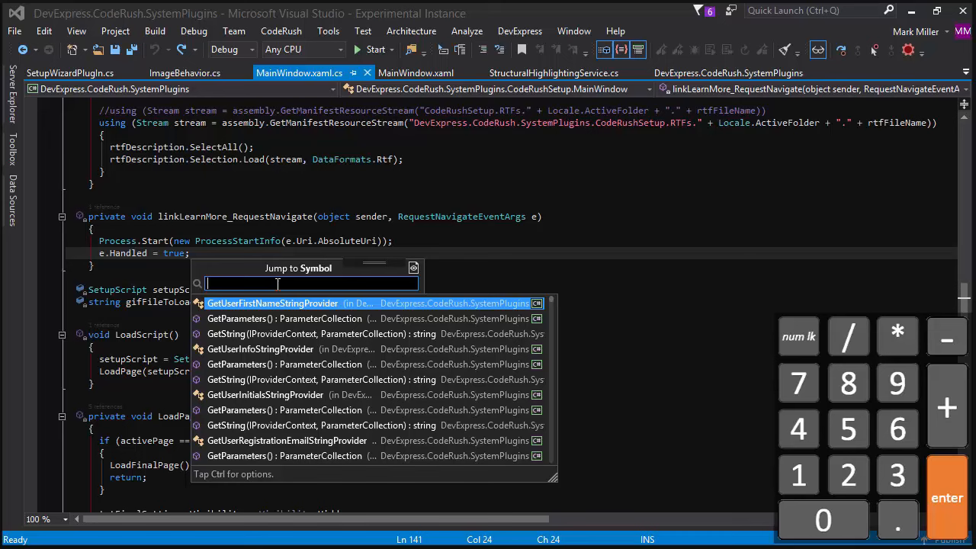
pyautogui.write('gur')
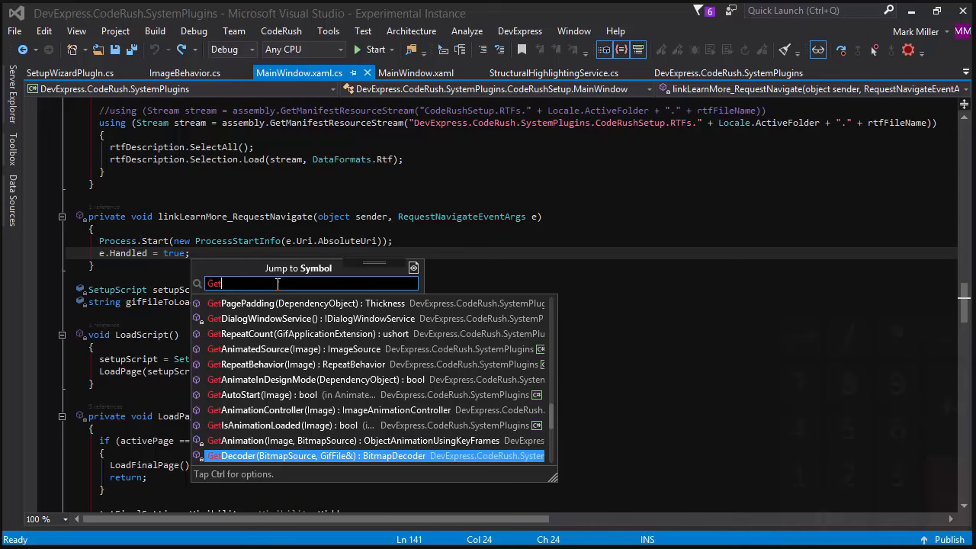
pyautogui.moveTo(284, 468)
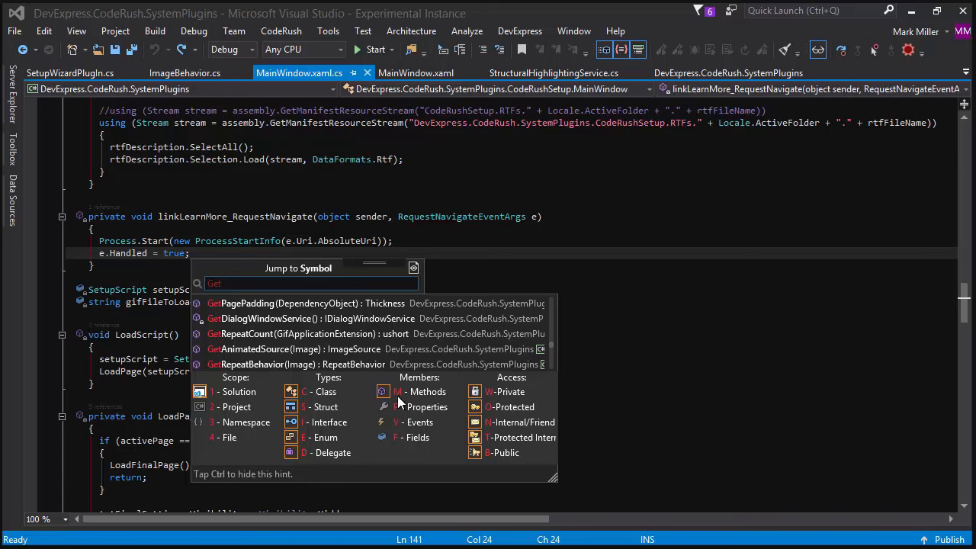
pyautogui.click(397, 436)
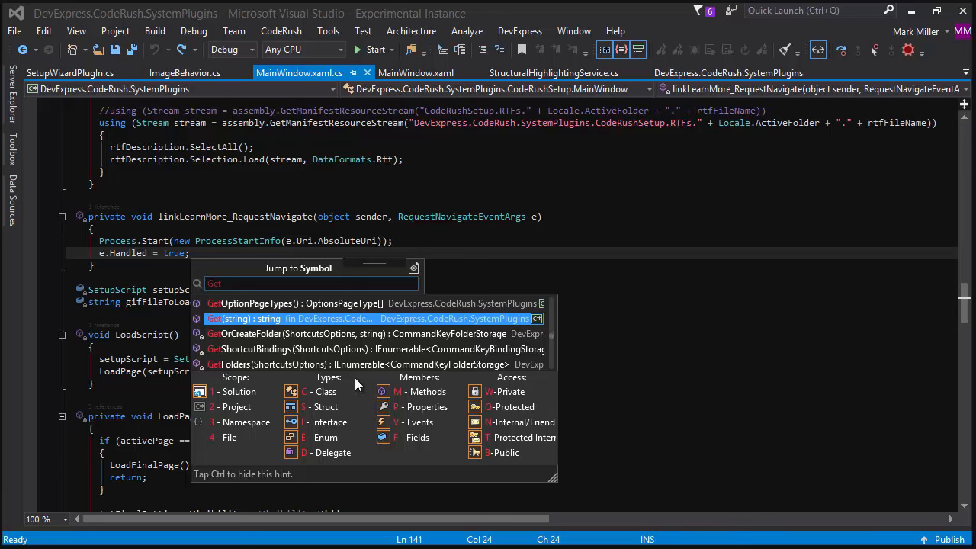
pyautogui.moveTo(455, 366)
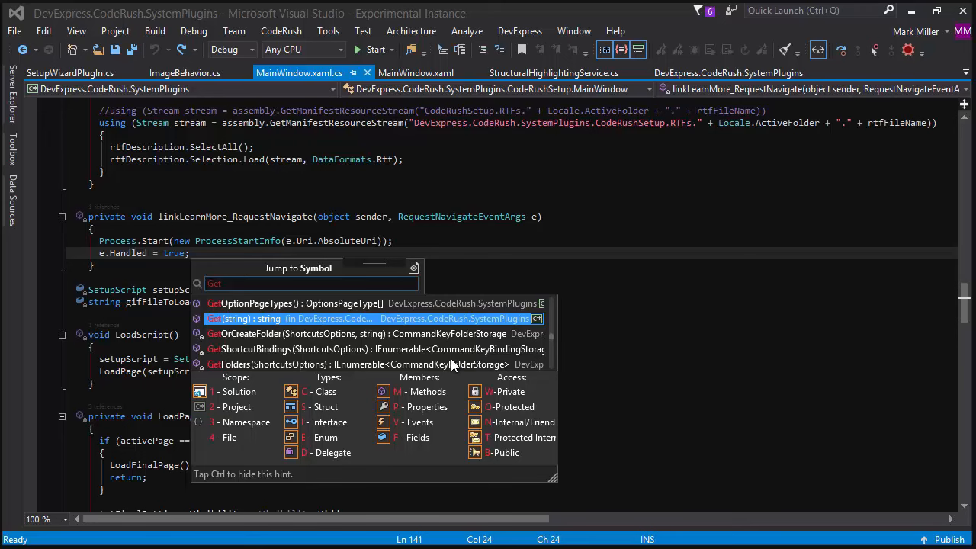
pyautogui.moveTo(282, 472)
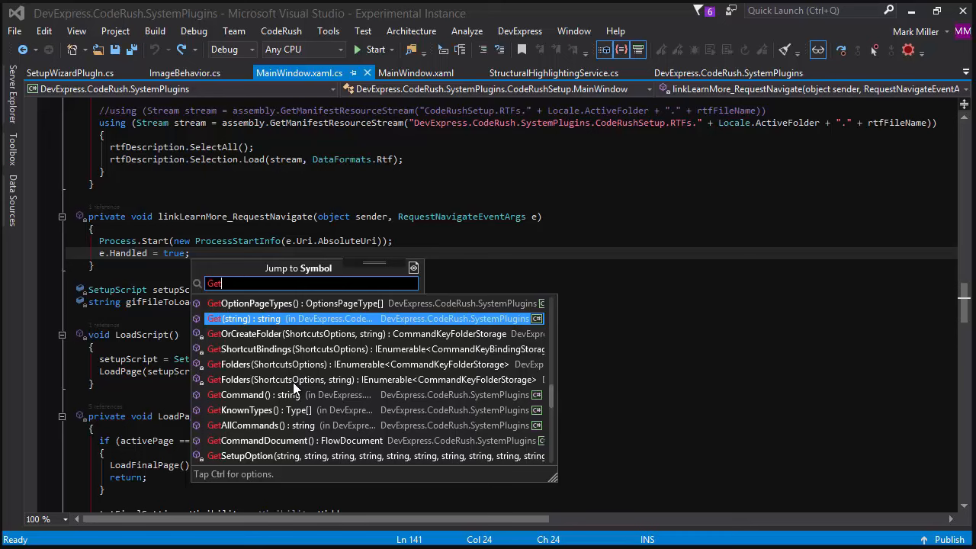
pyautogui.moveTo(365, 368)
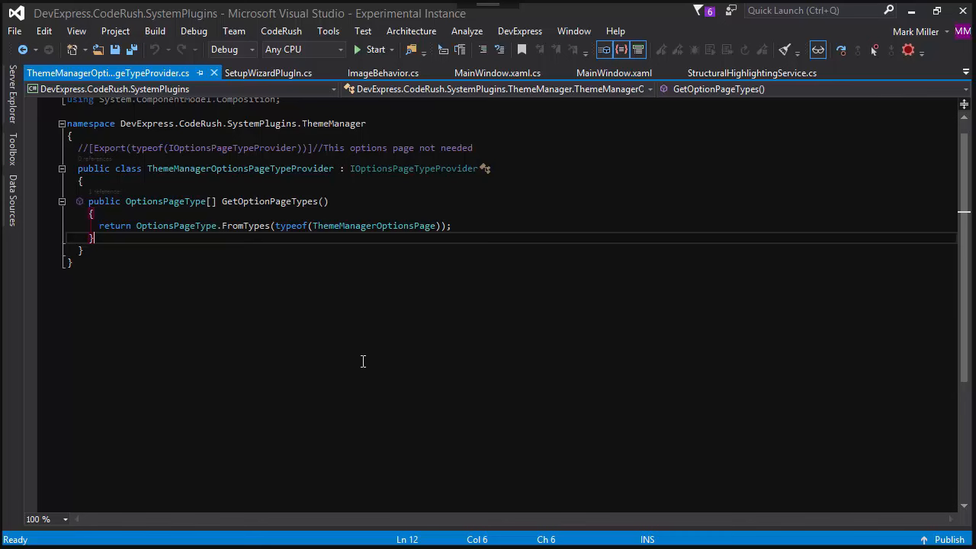
pyautogui.click(497, 73)
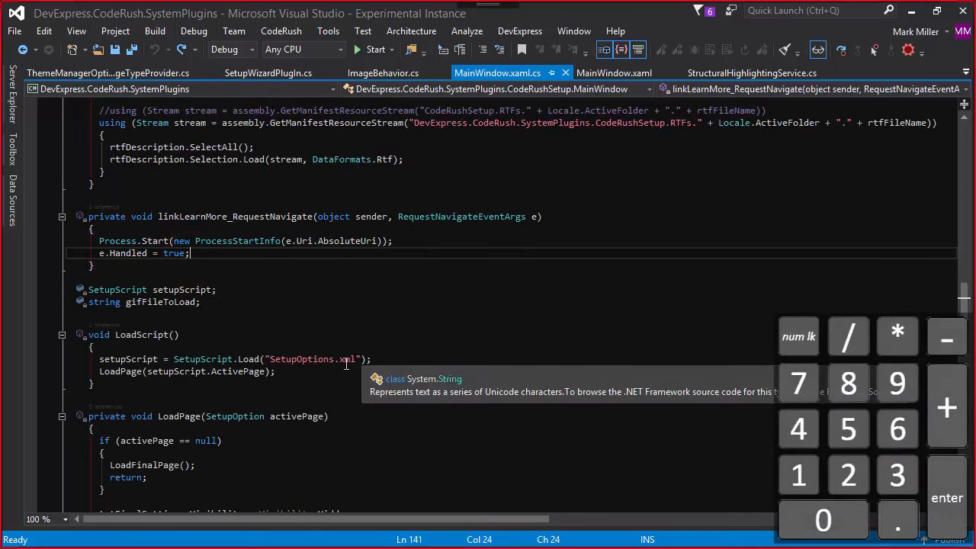
# Dismiss the Jump To menu, select the two method statements and show the Num 0 refactor menu.
pyautogui.click(896, 519)
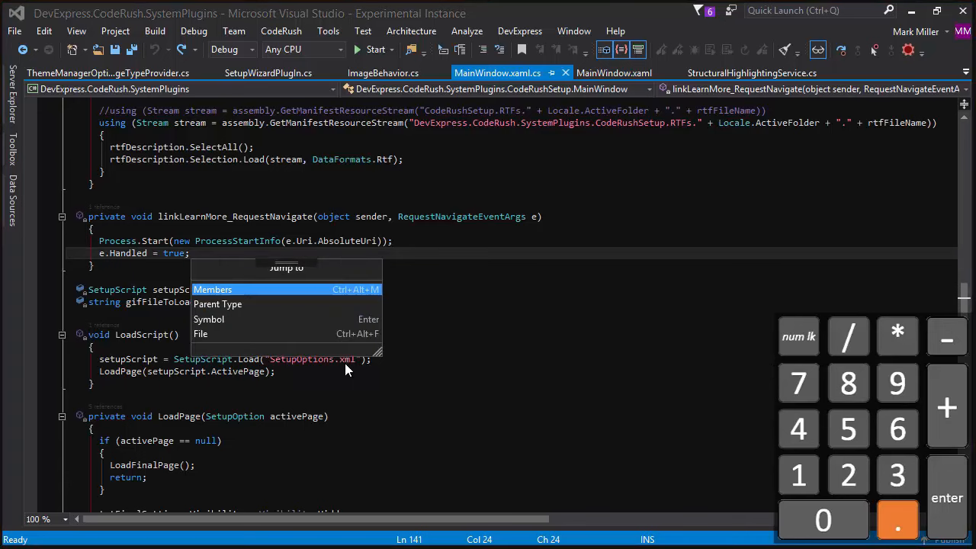
pyautogui.moveTo(212, 290)
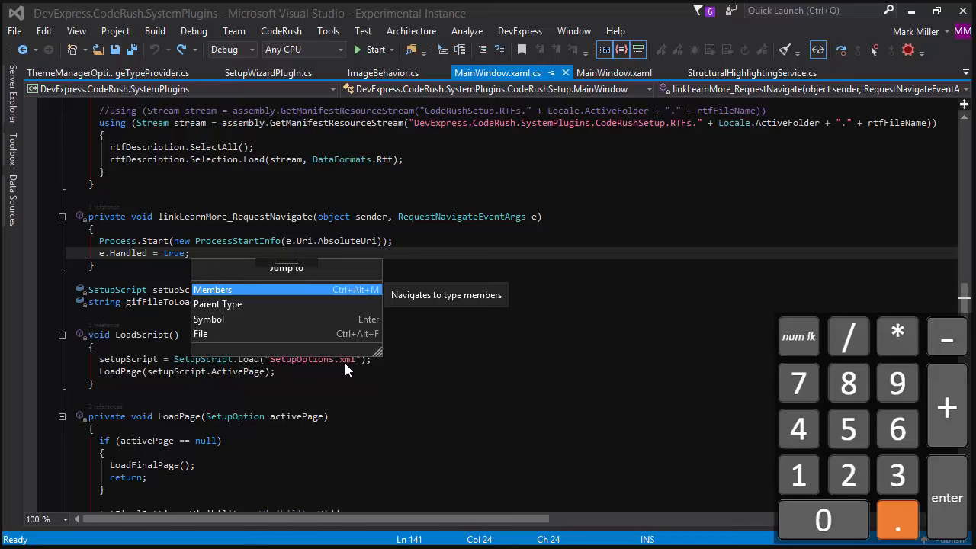
pyautogui.moveTo(183, 333)
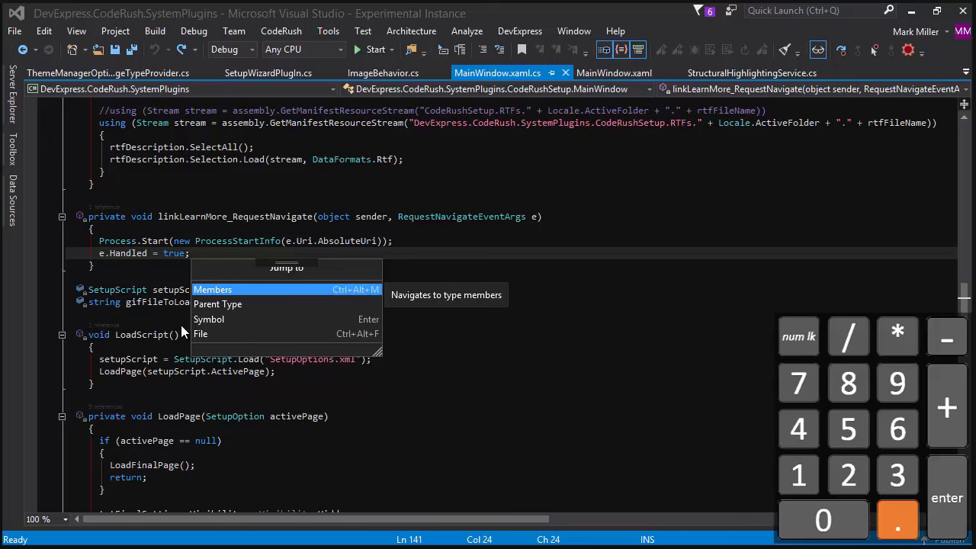
pyautogui.moveTo(232, 320)
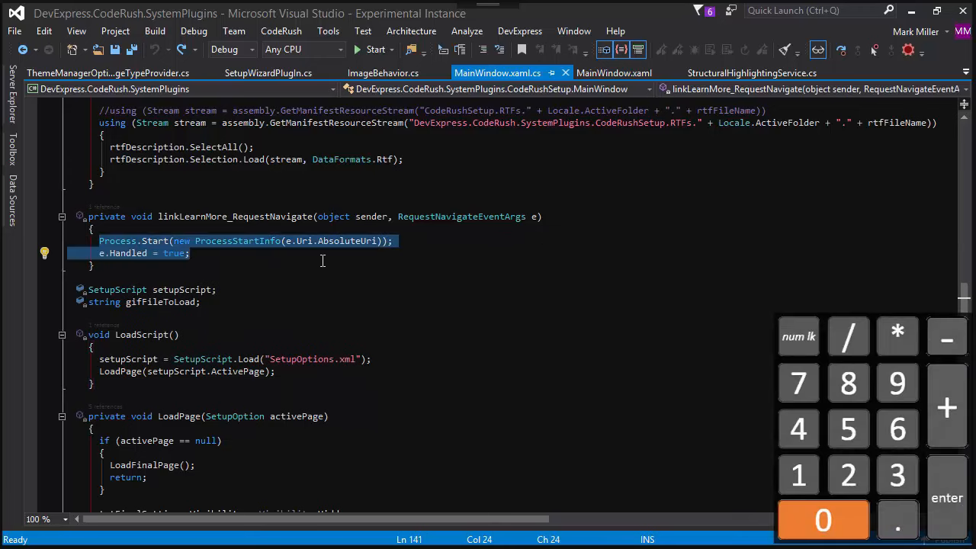
pyautogui.click(53, 253)
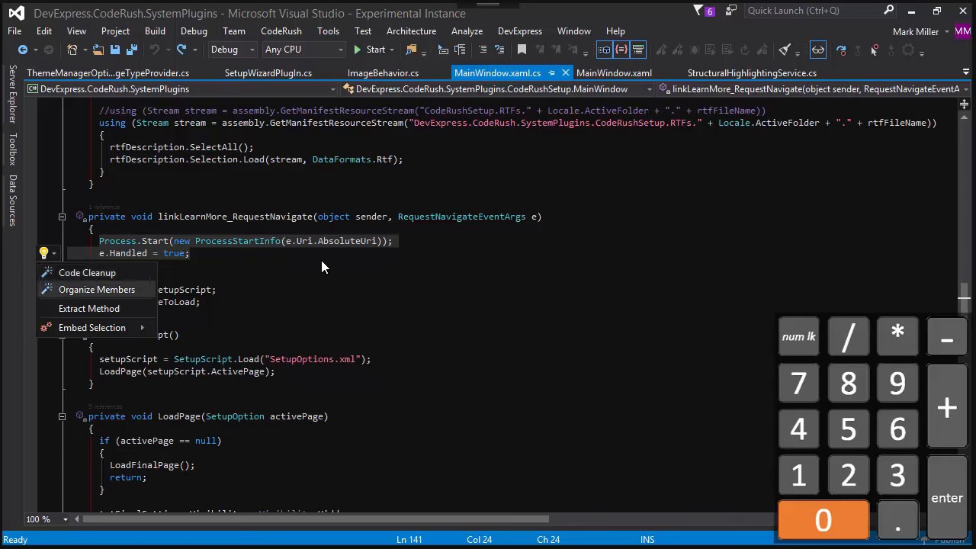